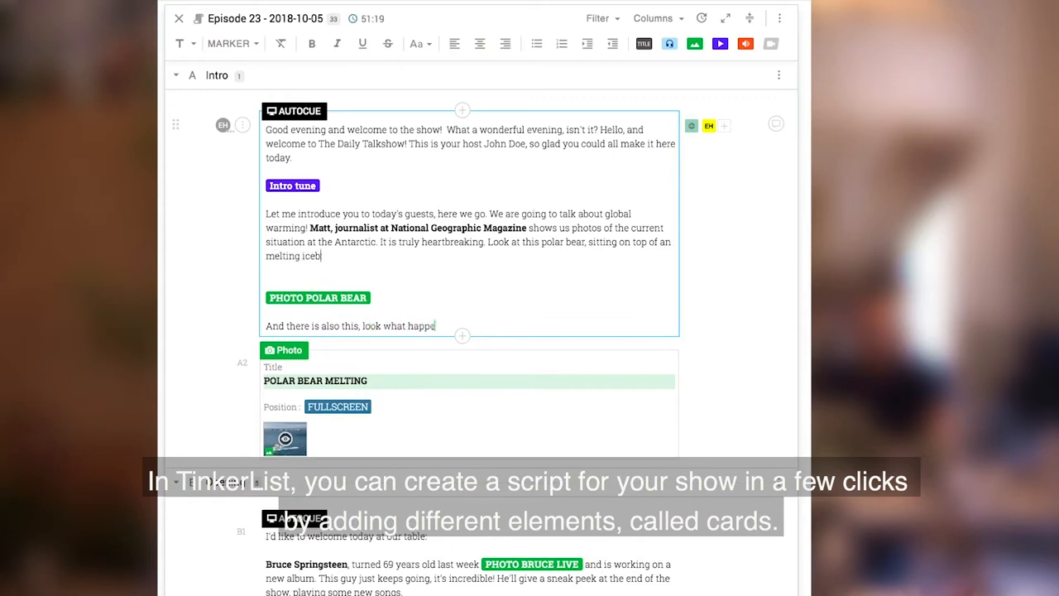
Insert a Photo card directly after the Intro autocue text in Episode 23
{"action": "left_click", "coordinate": [462, 336]}
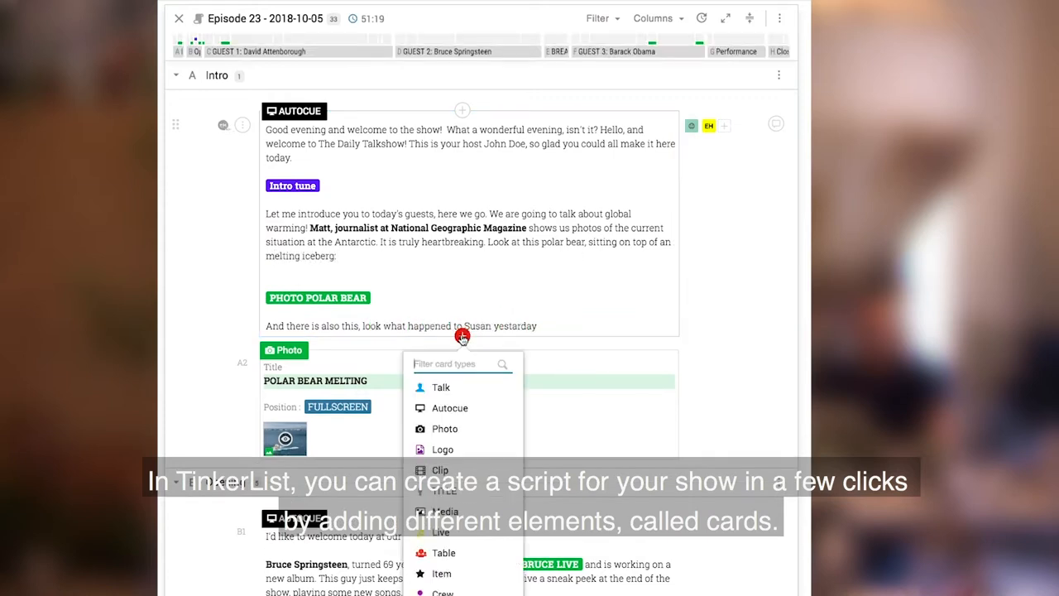
{"action": "left_click", "coordinate": [444, 428]}
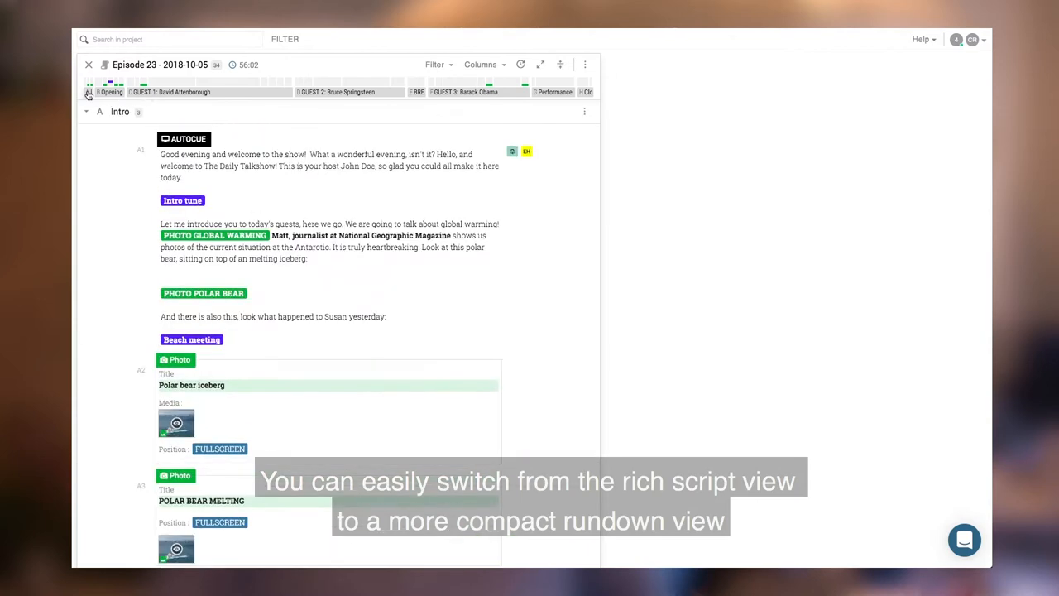
{"action": "mouse_move", "coordinate": [563, 64]}
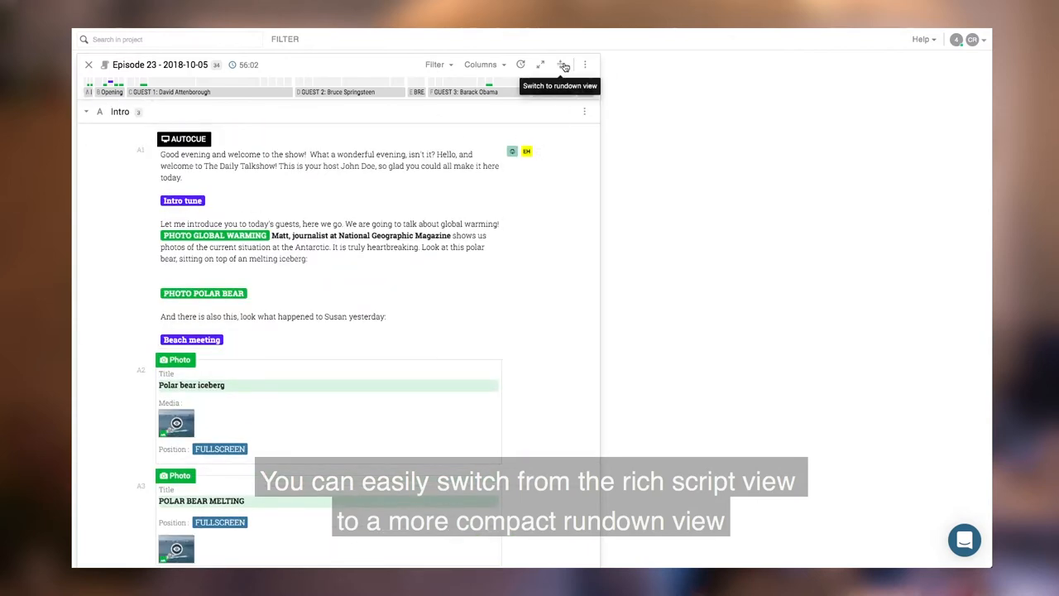
Check rundown timings, then set Intro camera cues: camera 1 MCU L, camera 3 MCU R
{"action": "left_click", "coordinate": [562, 65]}
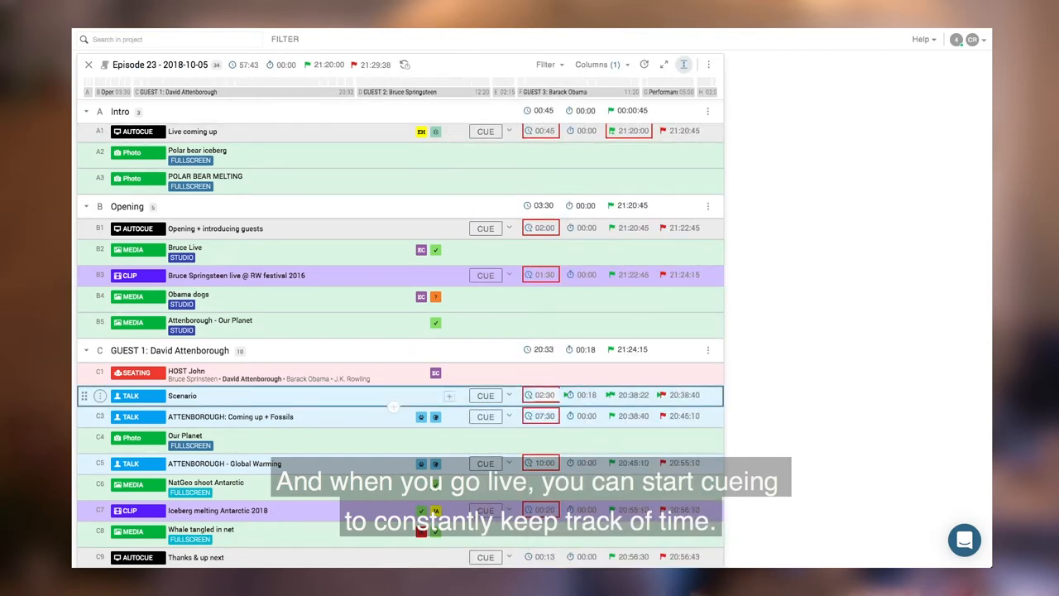
{"action": "left_click", "coordinate": [484, 395]}
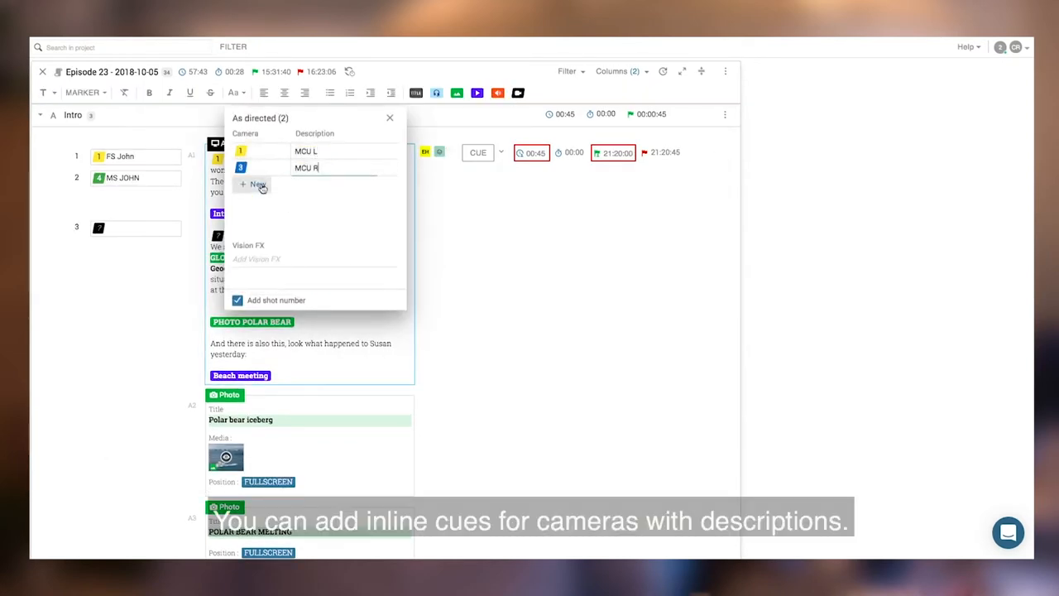
Add a new camera row to the Intro card's As directed cue list
{"action": "left_click", "coordinate": [390, 118]}
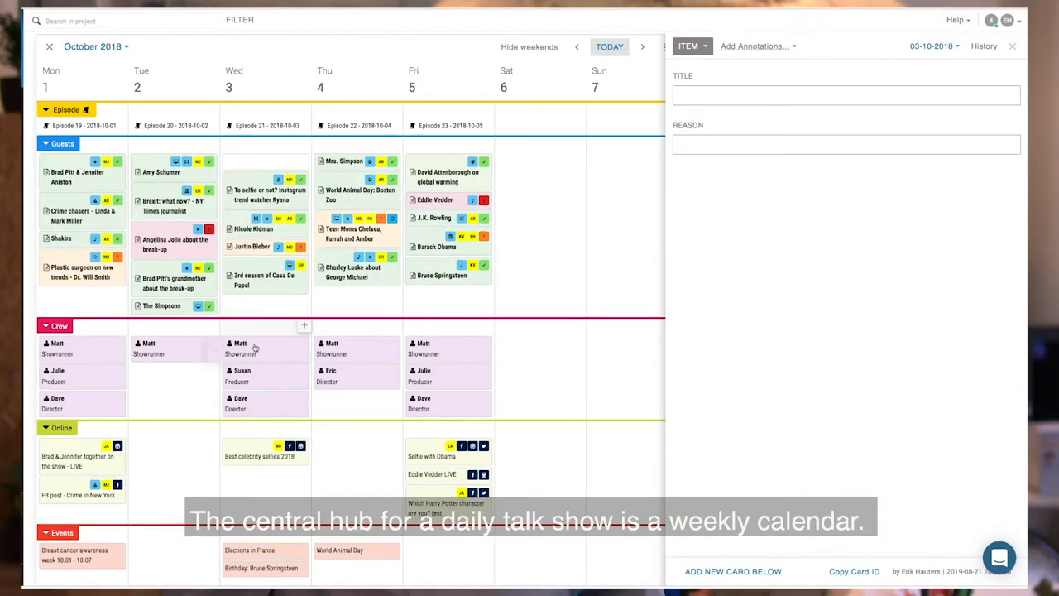
Enter title 'David' and reason 'Interesting guy' for the new guest card
{"action": "type", "text": "David Letterman"}
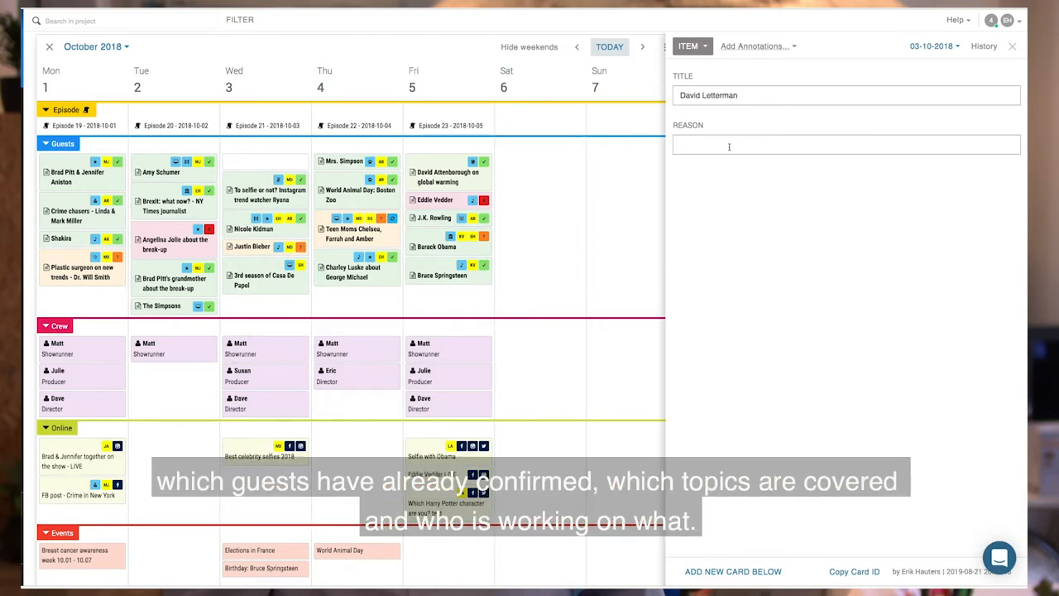
{"action": "type", "text": "Interesting guy"}
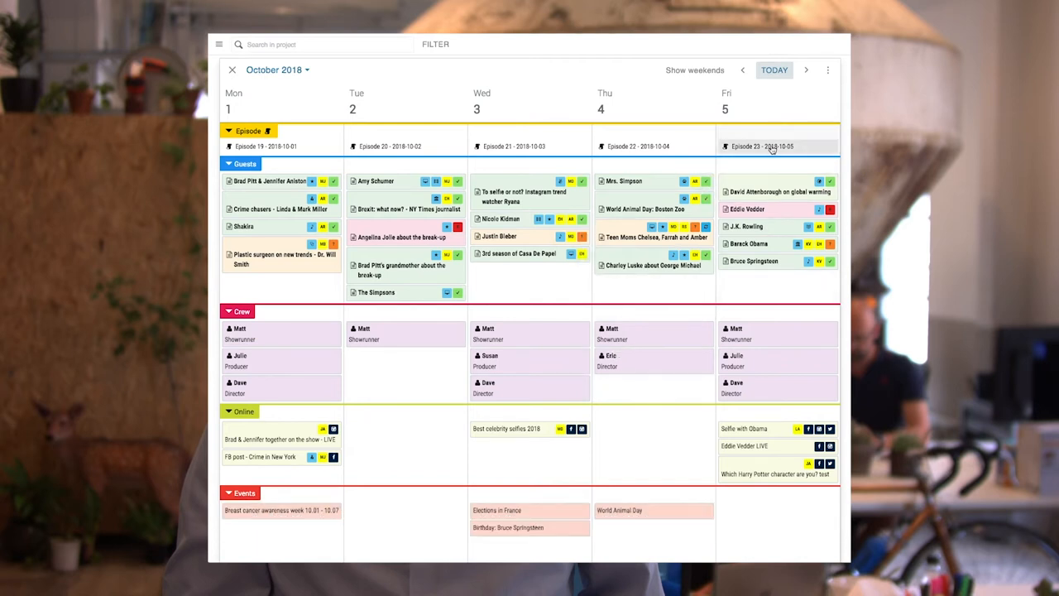
Open Friday's Episode 23 at GUEST 1: David Attenborough with his guest file panel
{"action": "left_click", "coordinate": [762, 147]}
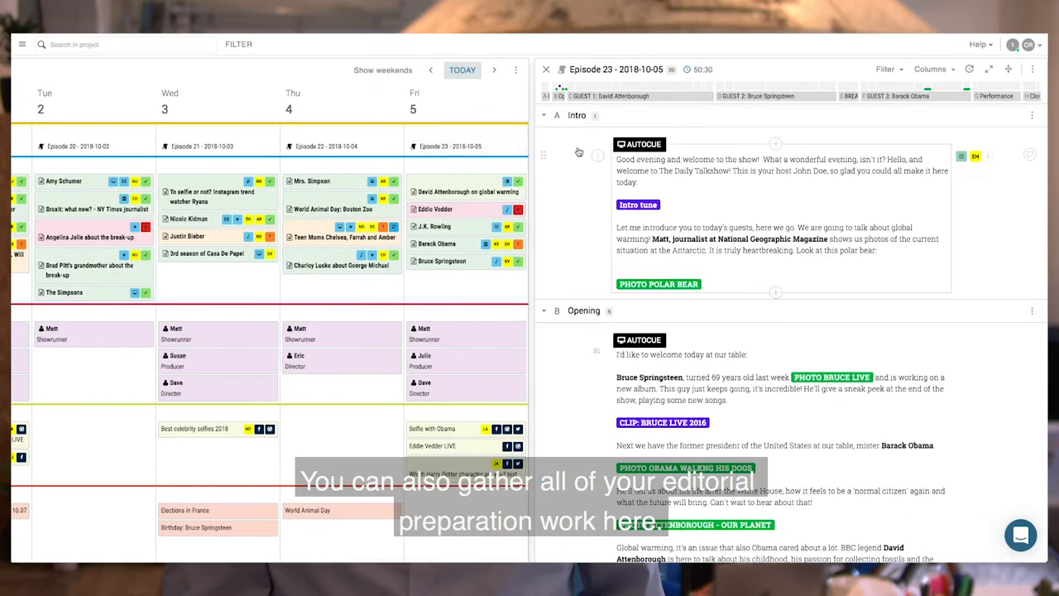
{"action": "scroll", "scroll_direction": "down", "scroll_amount": 3}
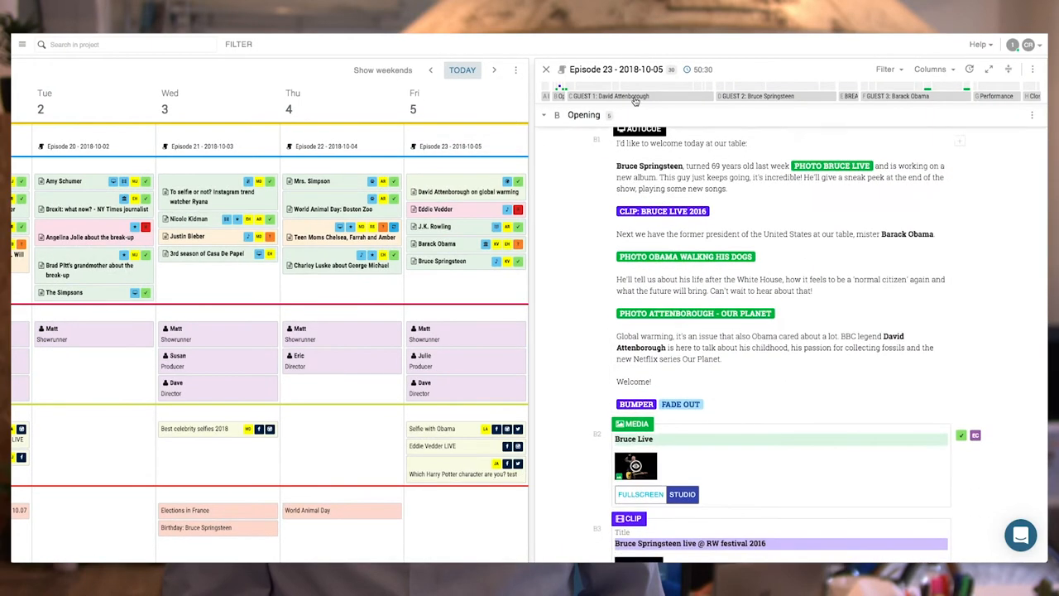
{"action": "left_click", "coordinate": [637, 96]}
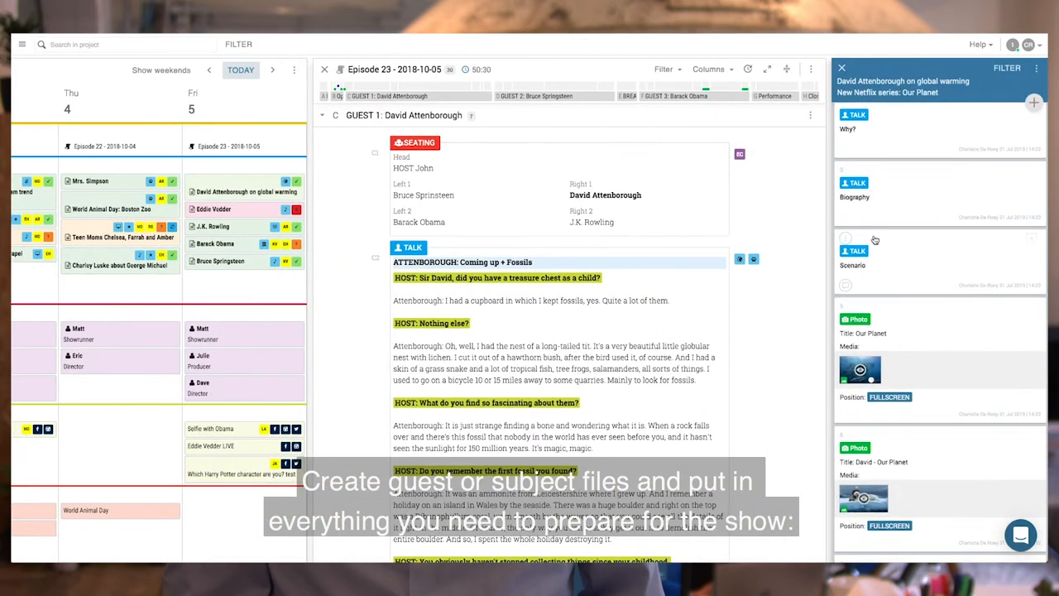
{"action": "left_click", "coordinate": [855, 183]}
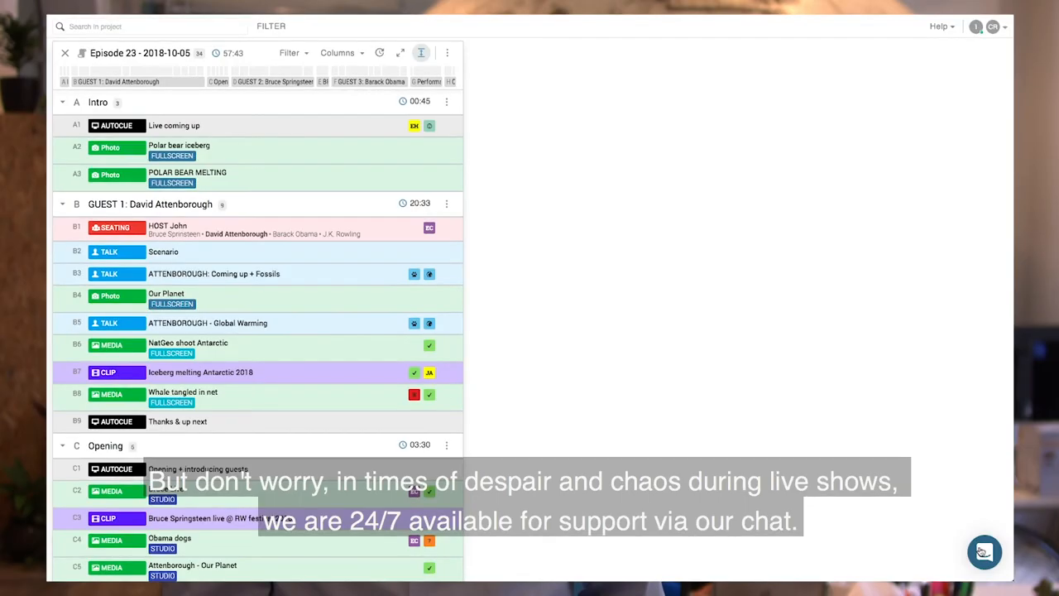
Open the Intercom support chat and start a conversation with a team member
{"action": "left_click", "coordinate": [984, 552]}
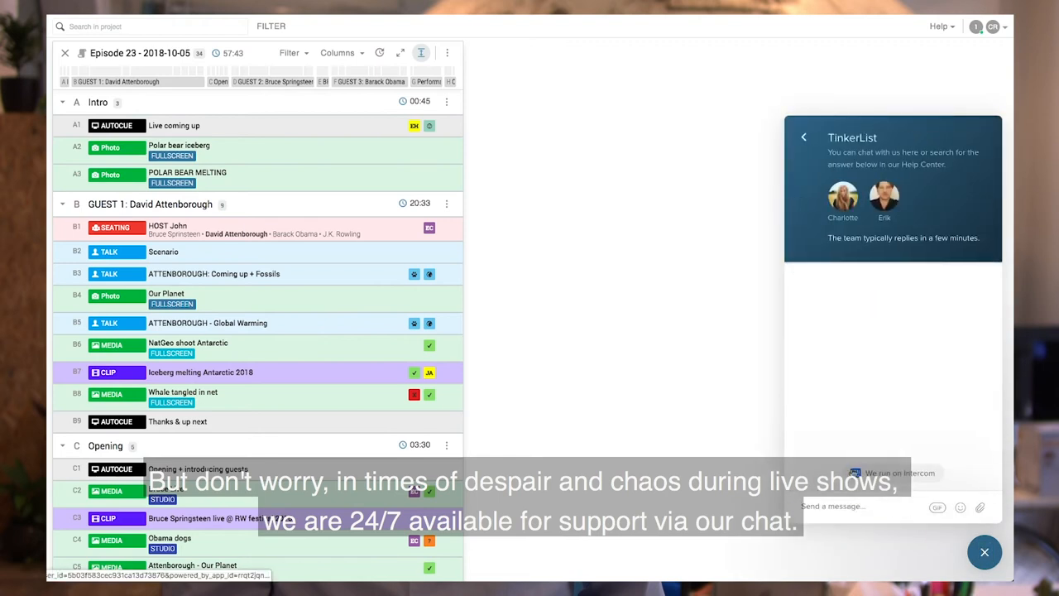
{"action": "left_click", "coordinate": [923, 290]}
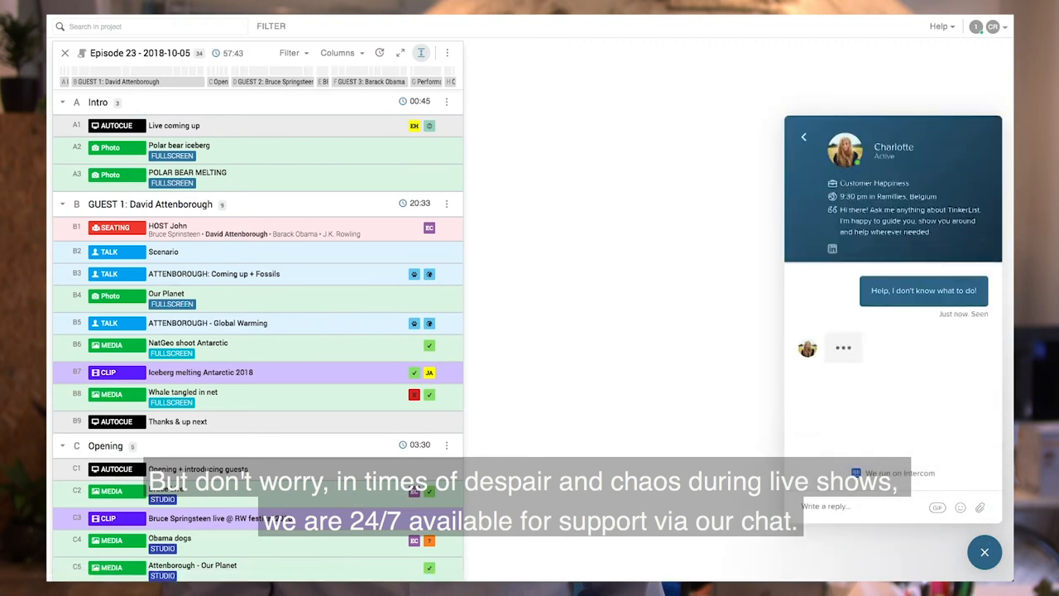